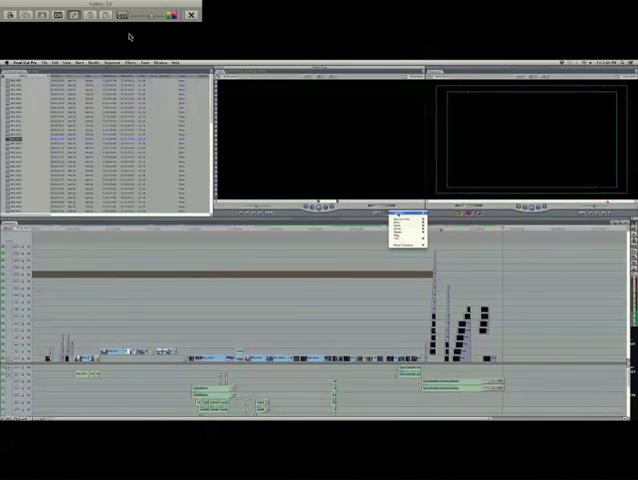
- Show the Text submenu of generators in the Viewer's Generator pop-up menu
click(405, 245)
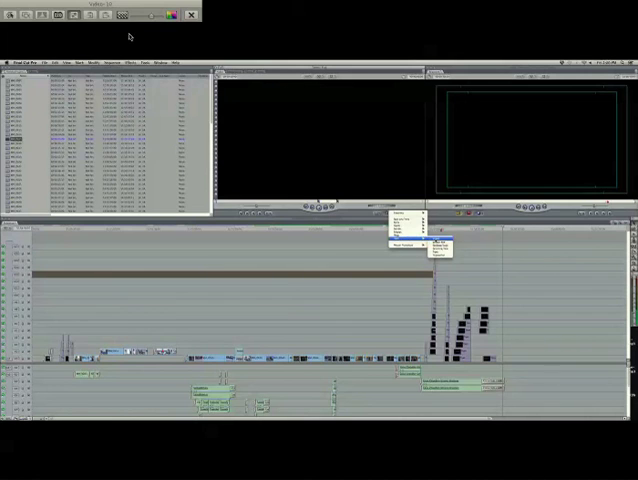